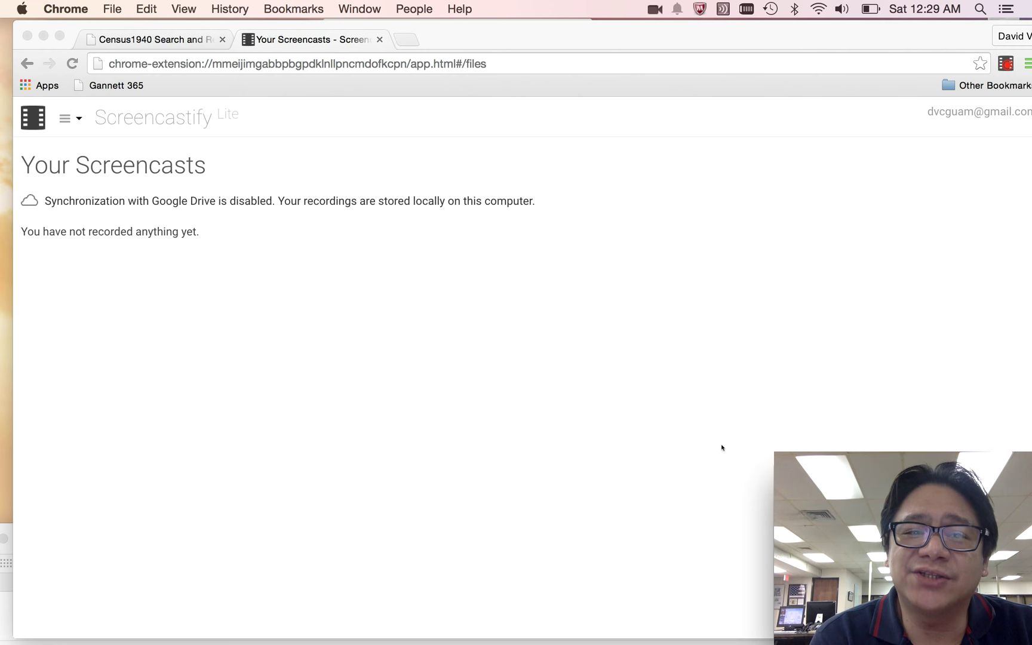
- Enter Camacho as the last name on the Census1940 search form, village left at none
{"action": "left_click", "coordinate": [154, 39]}
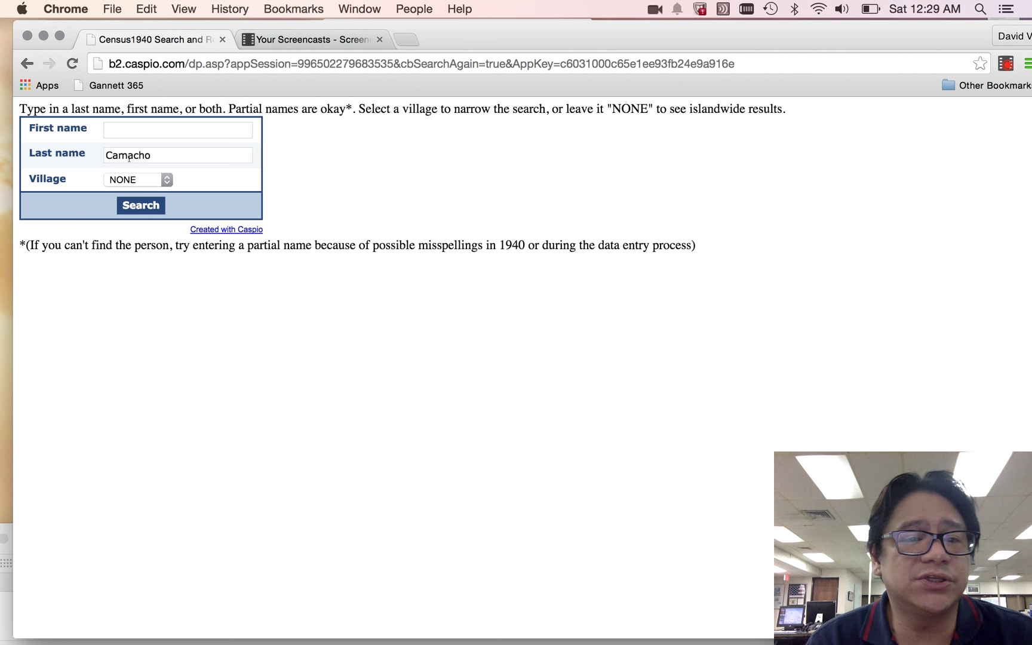
- Narrow the Camacho search to the village of Agana and run it, returning 238 records
{"action": "left_click", "coordinate": [138, 179]}
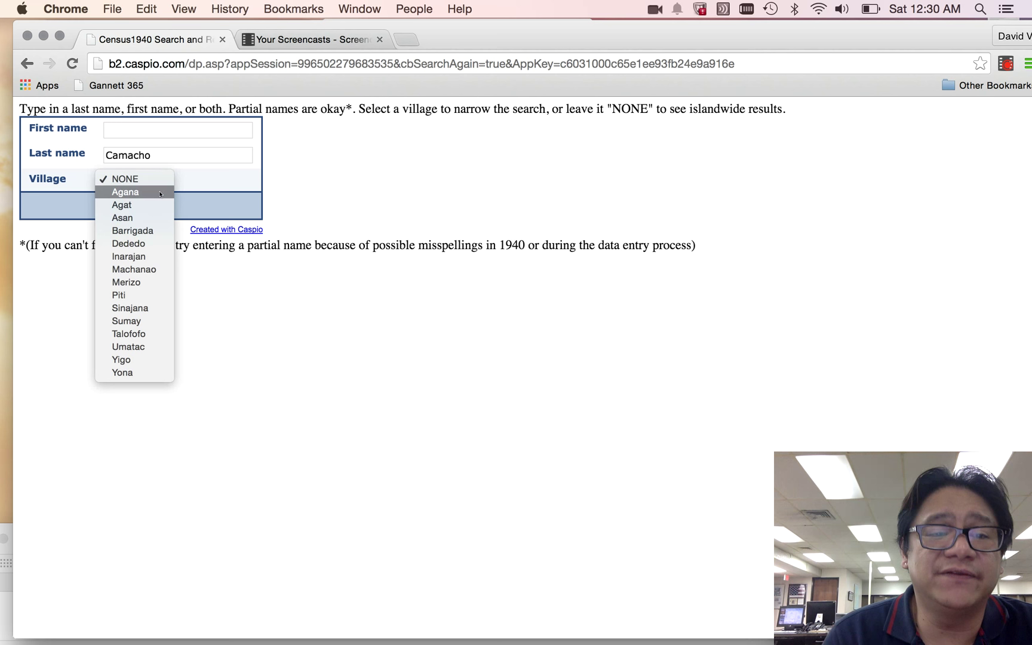
{"action": "left_click", "coordinate": [124, 192]}
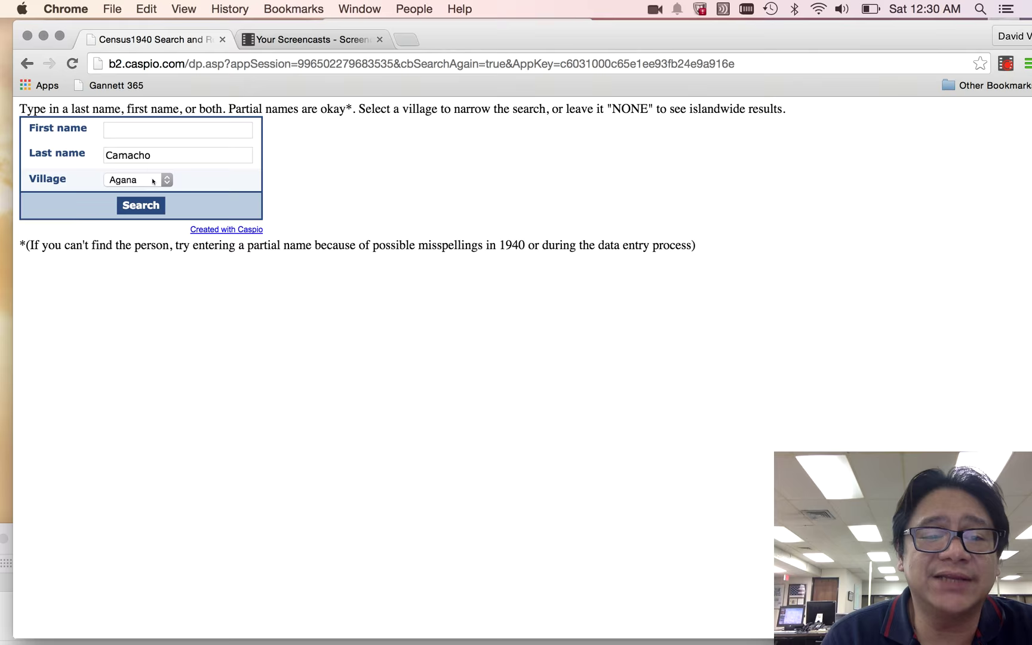
{"action": "left_click", "coordinate": [140, 206]}
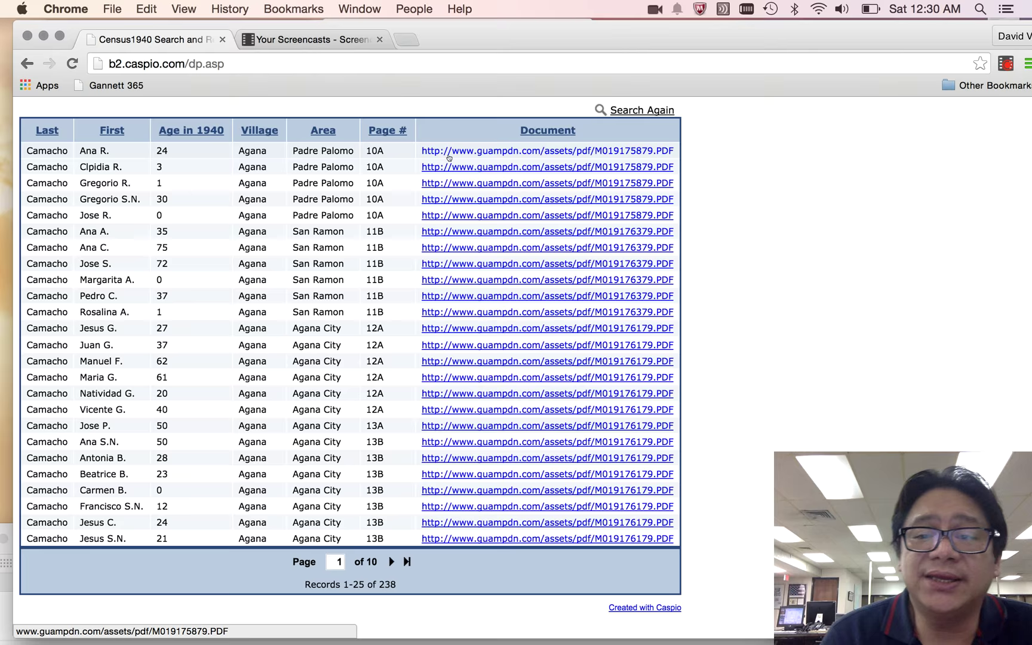
{"action": "left_click", "coordinate": [546, 151]}
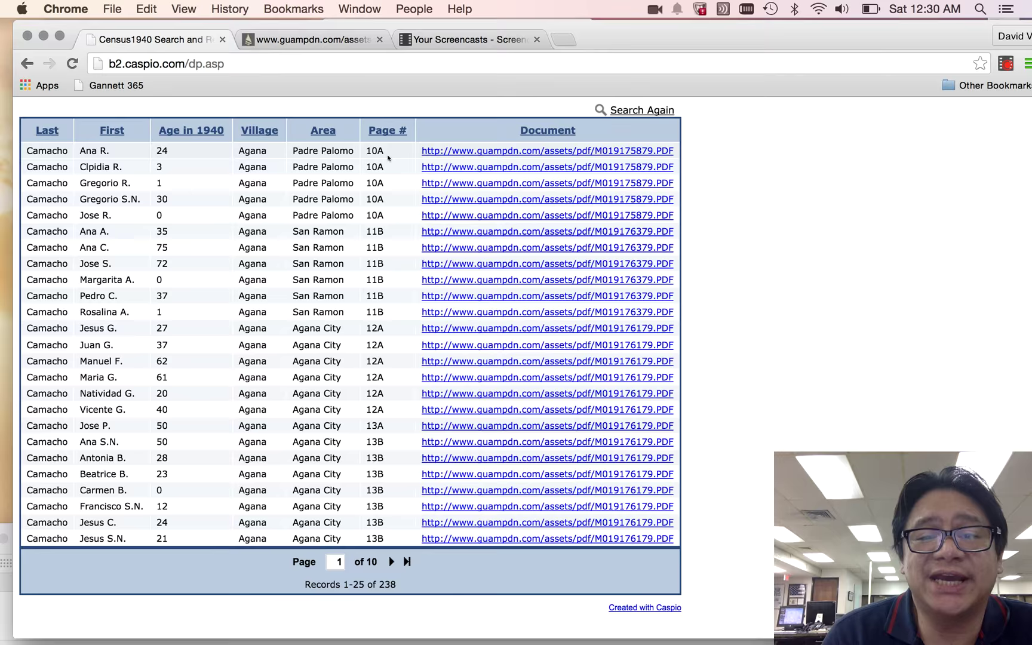
{"action": "left_click", "coordinate": [547, 151]}
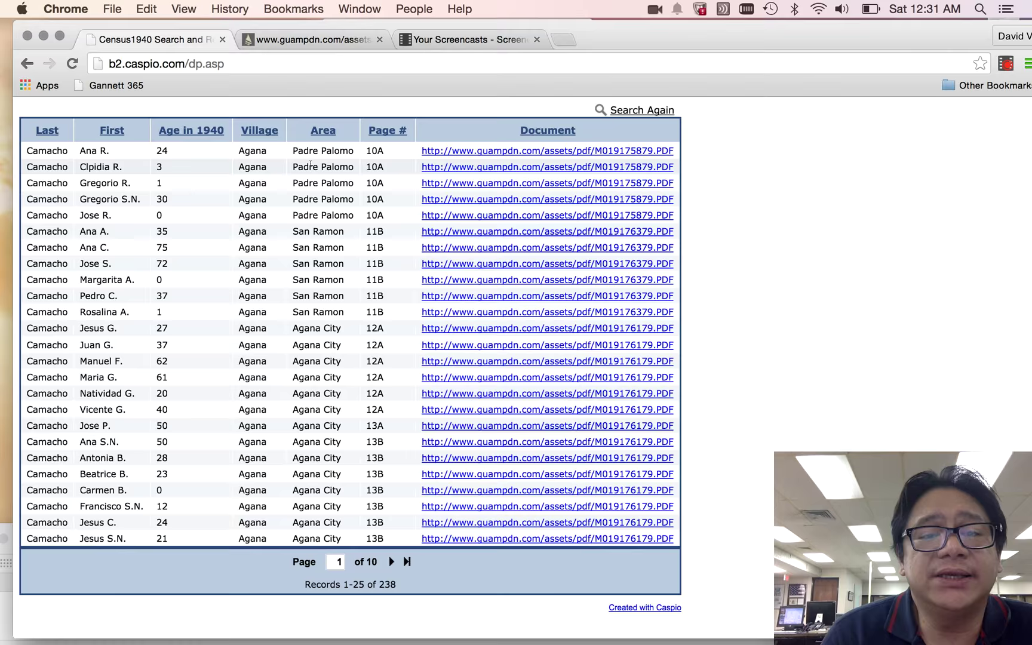
{"action": "left_click", "coordinate": [547, 150]}
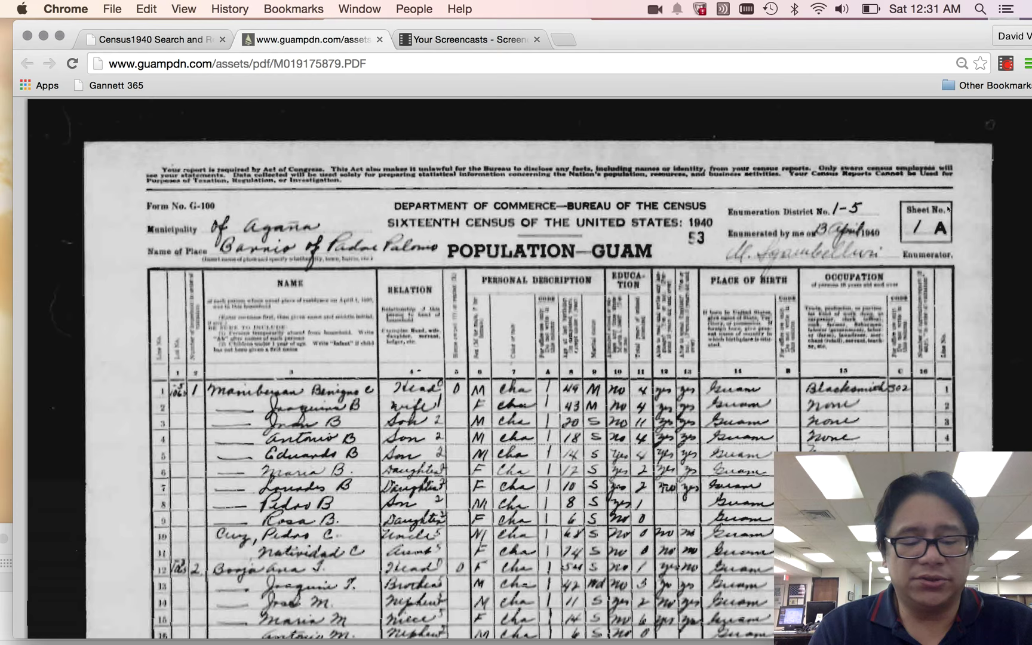
{"action": "scroll", "scroll_direction": "down", "scroll_amount": 3}
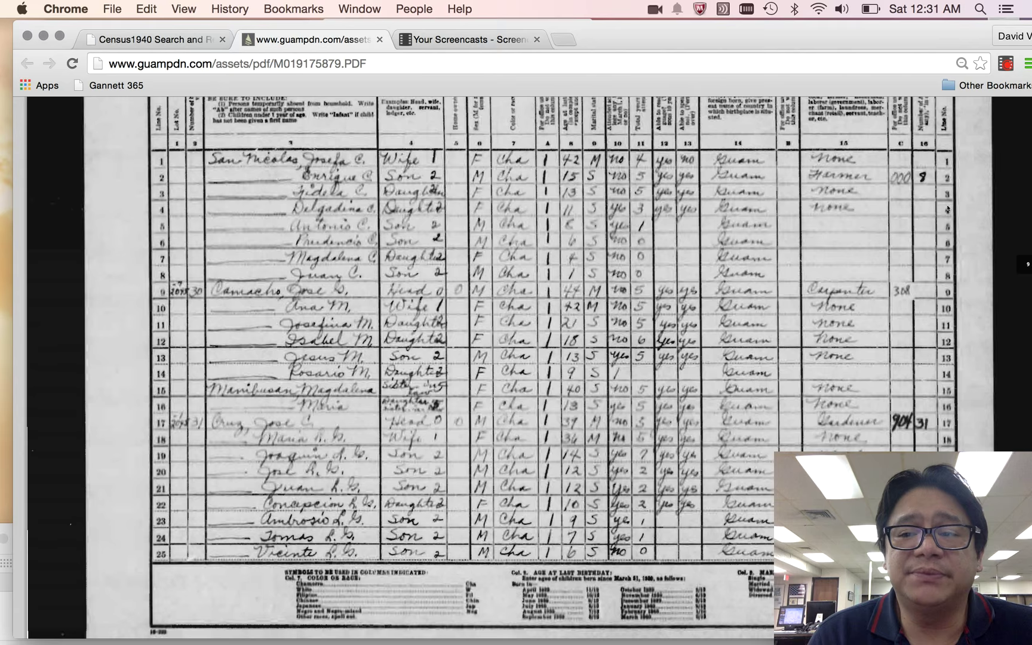
{"action": "scroll", "scroll_direction": "down", "scroll_amount": 3}
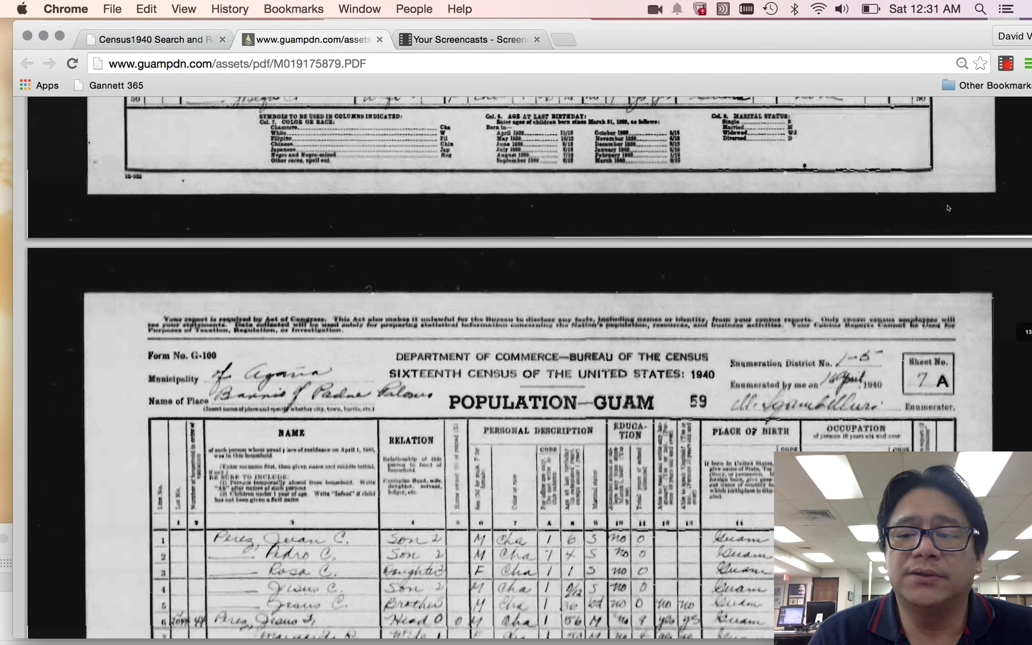
{"action": "scroll", "scroll_direction": "down", "scroll_amount": 3}
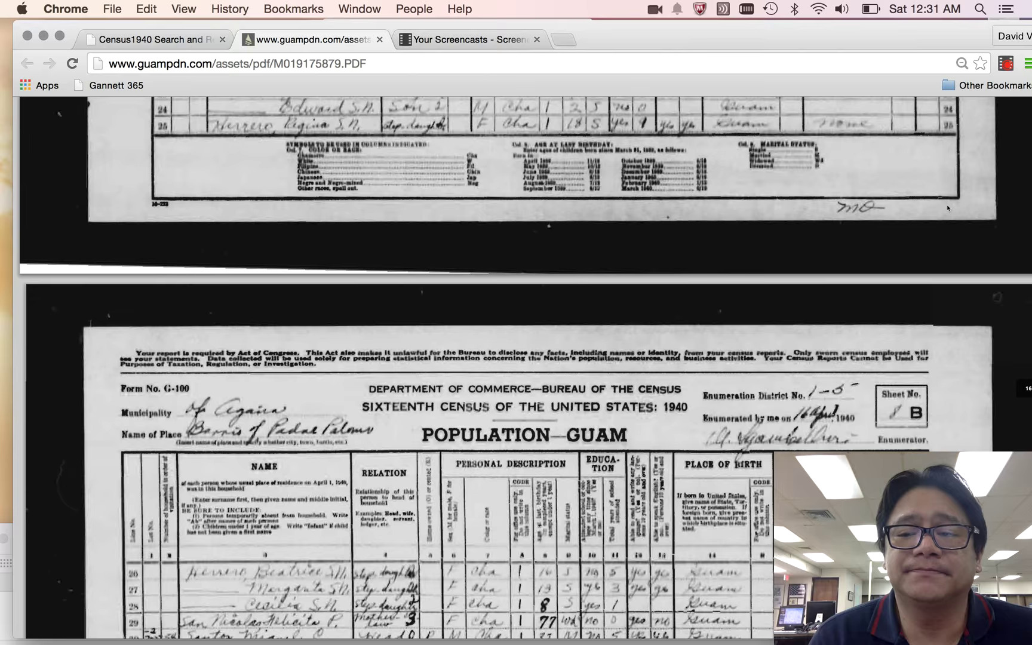
{"action": "scroll", "scroll_direction": "down", "scroll_amount": 3}
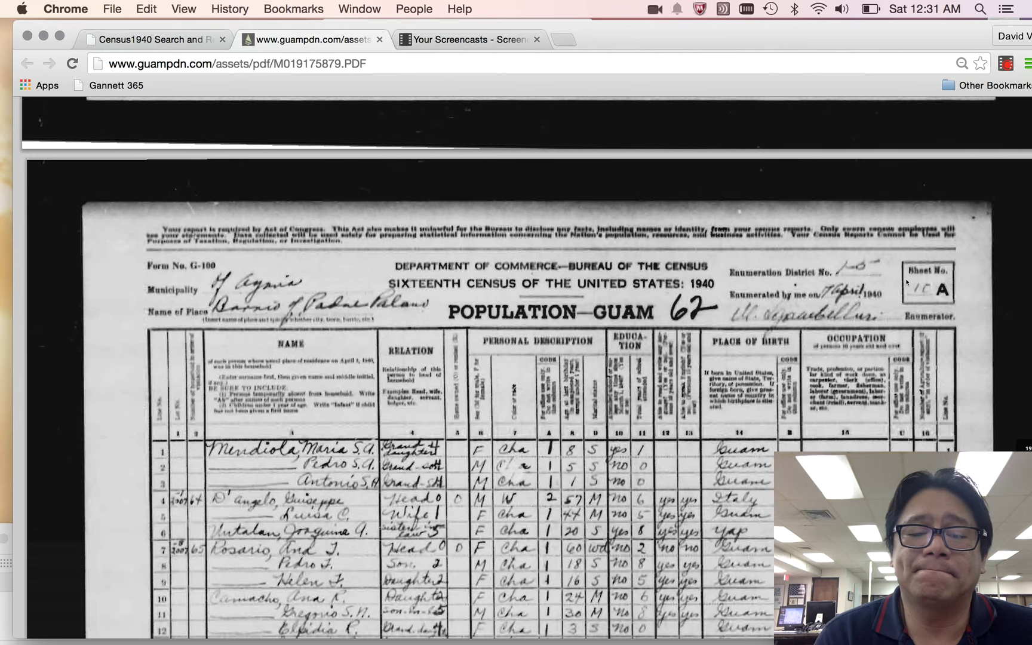
{"action": "scroll", "scroll_direction": "down", "scroll_amount": 3}
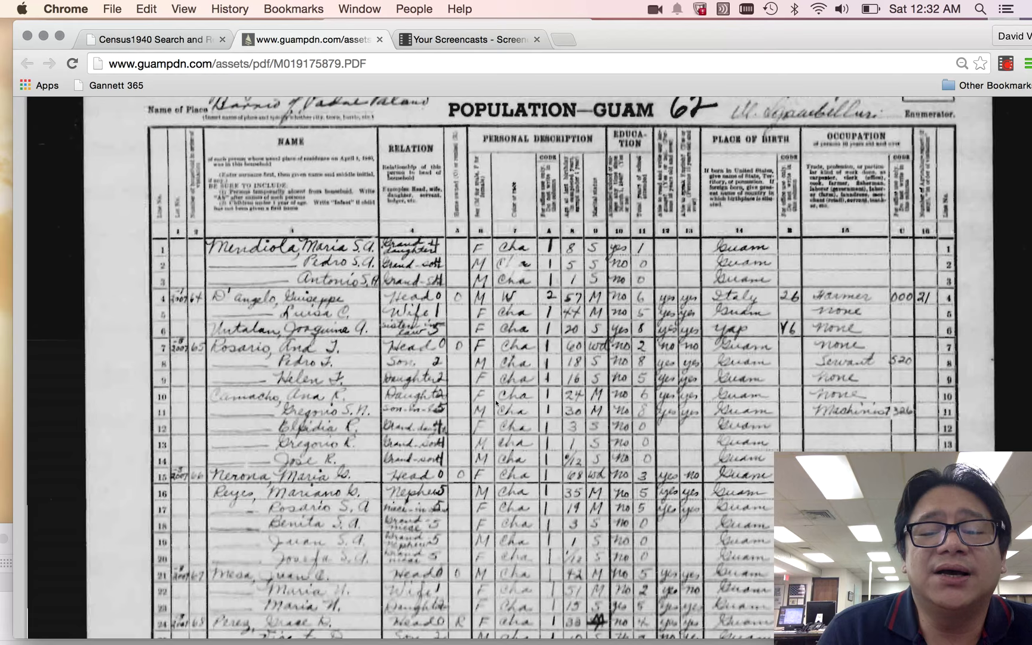
{"action": "left_click", "coordinate": [152, 40]}
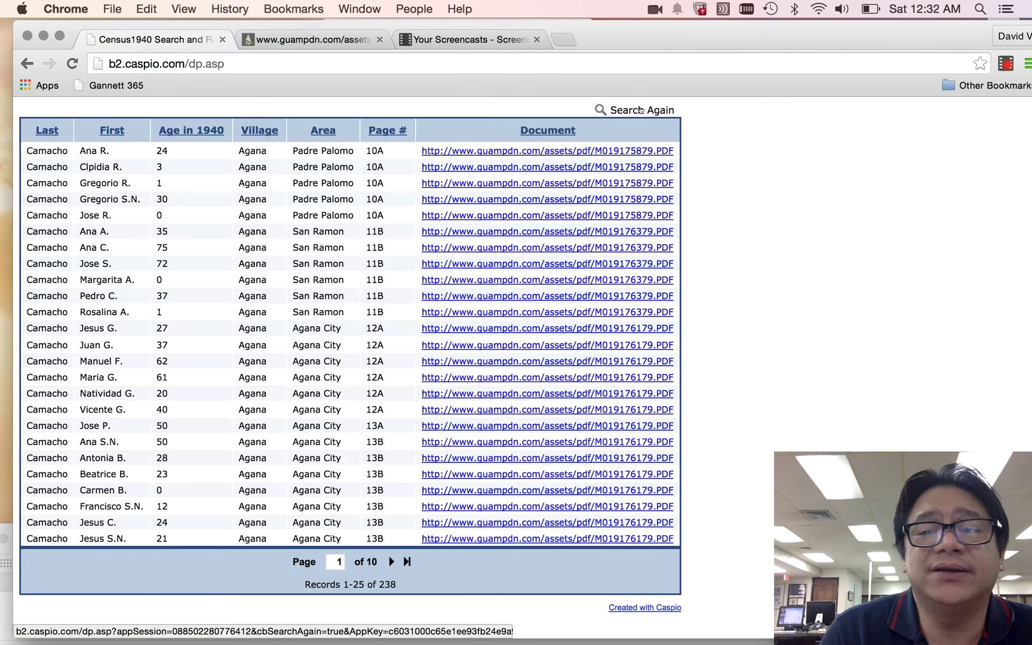
{"action": "left_click", "coordinate": [640, 110]}
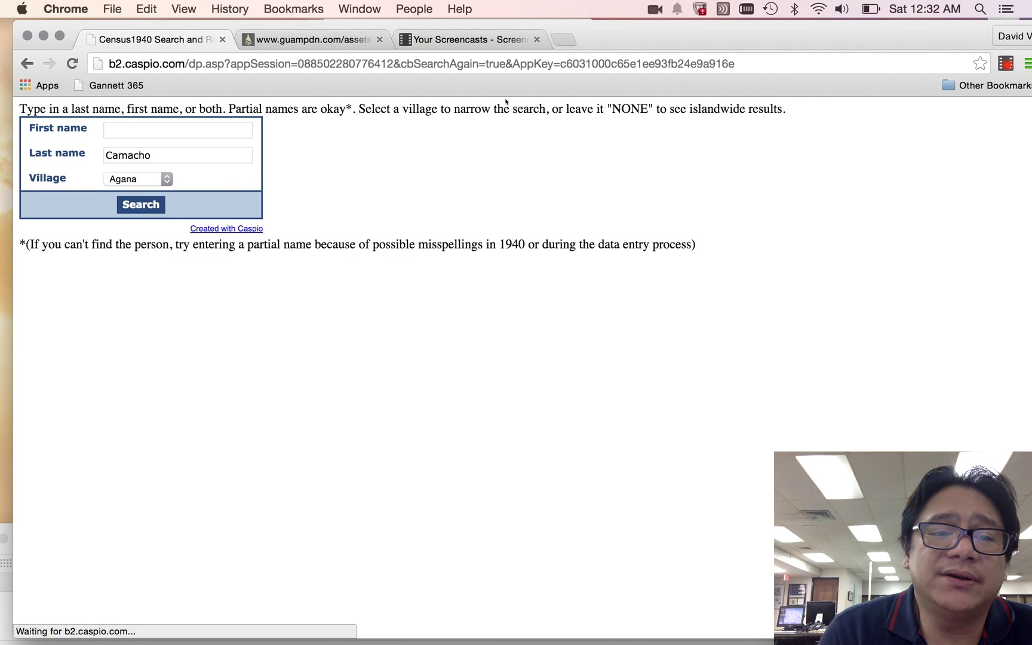